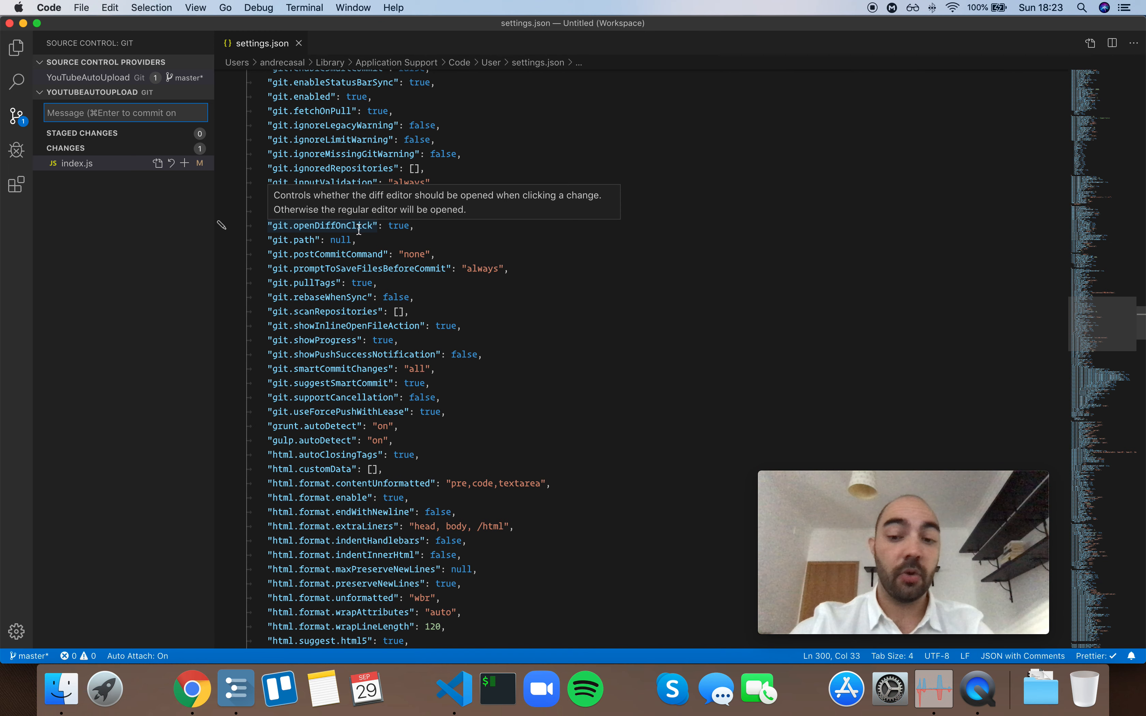
{"action": "mouse_move", "coordinate": [435, 228]}
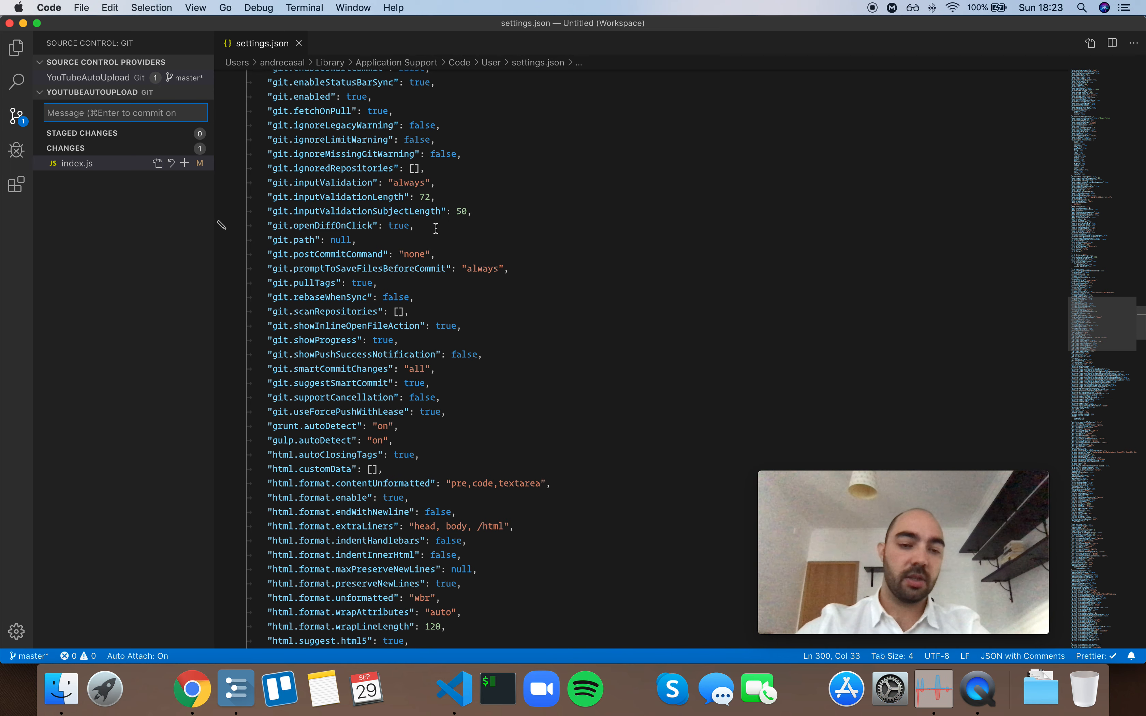
{"action": "mouse_move", "coordinate": [398, 225]}
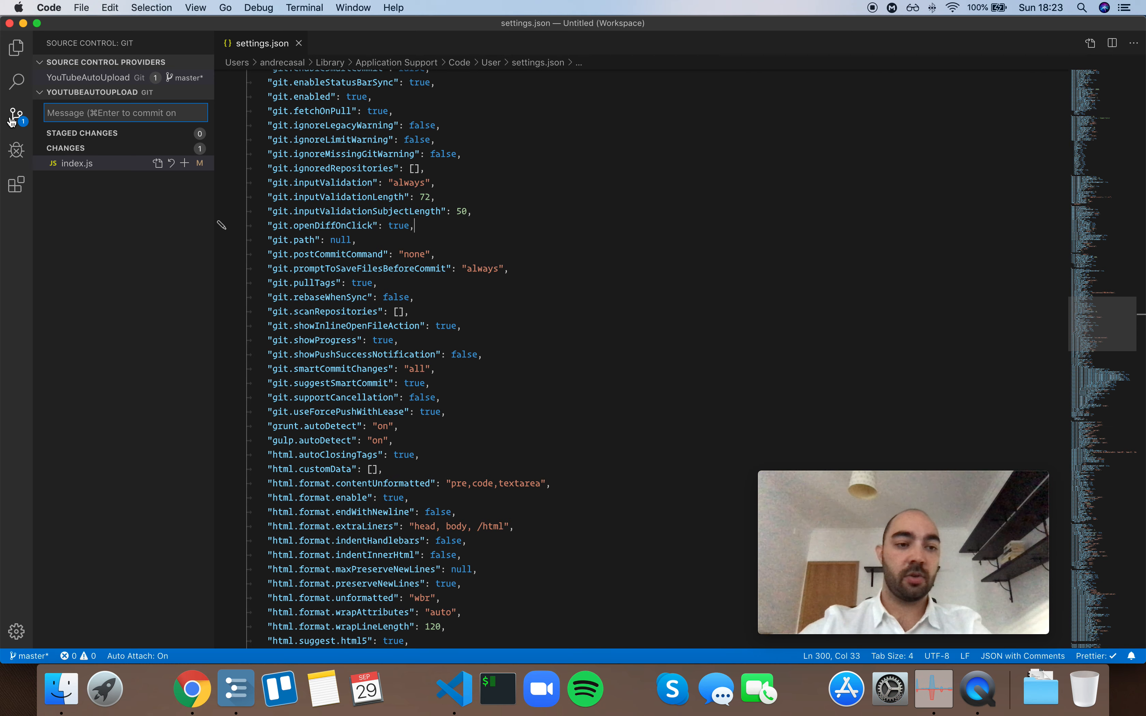
Select index.js under Changes to view its side-by-side diff with the added comment line.
{"action": "left_click", "coordinate": [77, 163]}
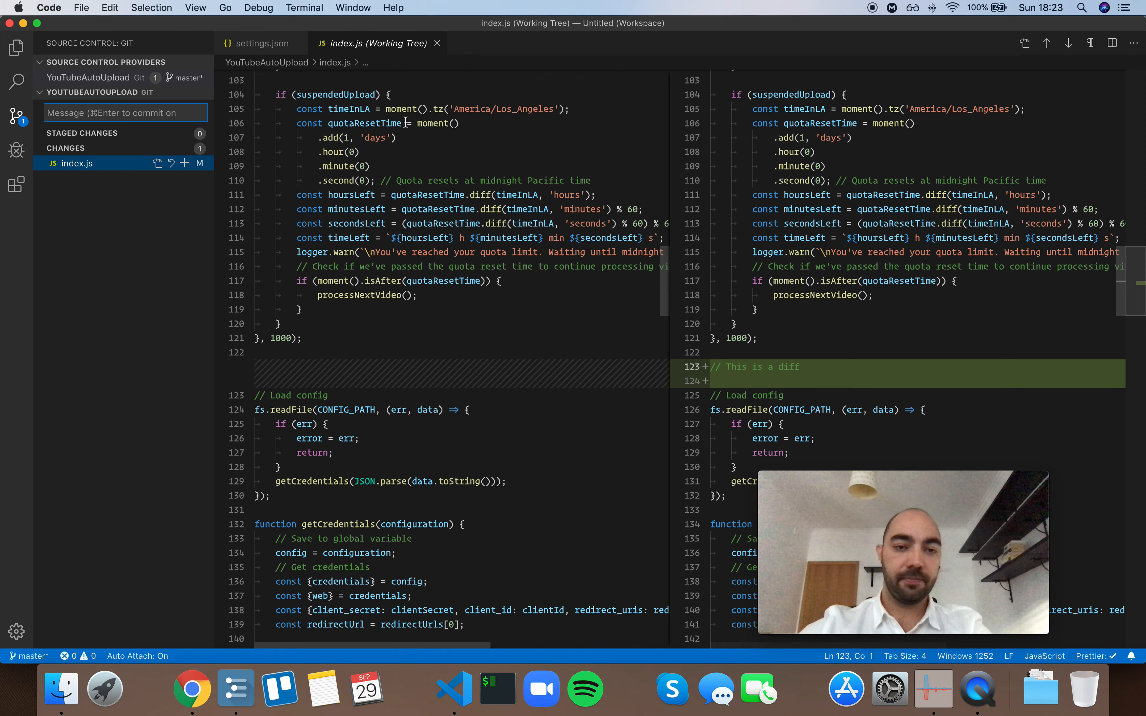
{"action": "left_click", "coordinate": [260, 43]}
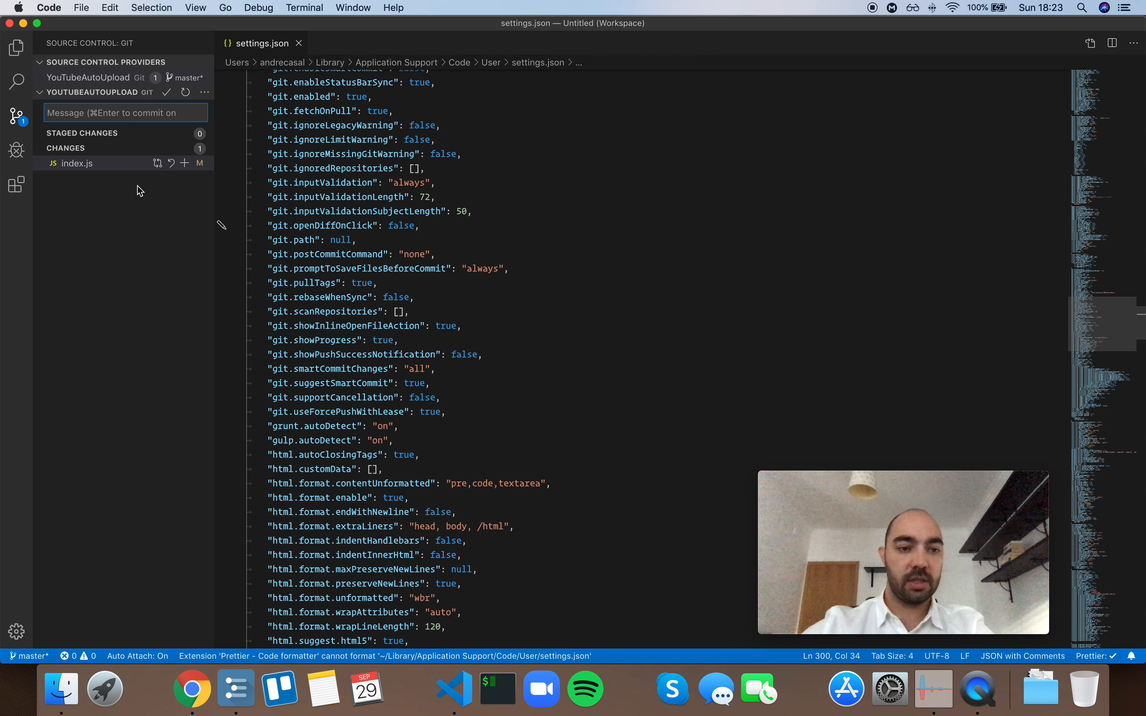
With git.openDiffOnClick false, select index.js so it shows as a plain editor.
{"action": "left_click", "coordinate": [78, 163]}
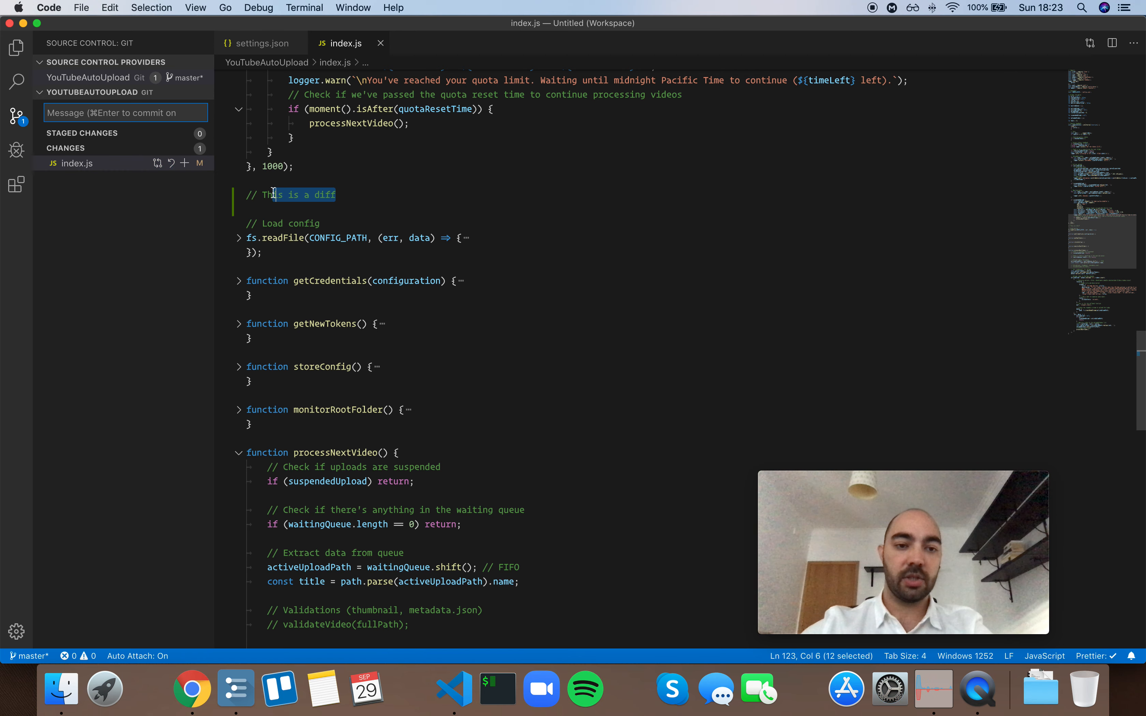
{"action": "left_click", "coordinate": [260, 43]}
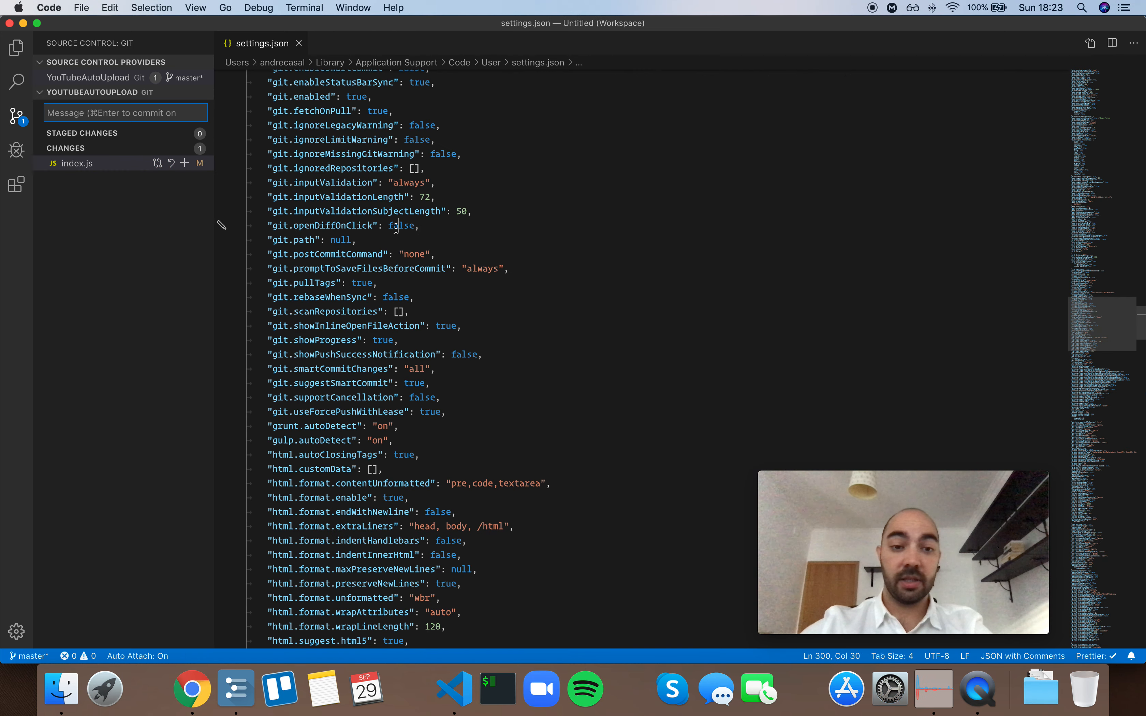
With git.openDiffOnClick true again, select index.js so it reopens as a diff.
{"action": "left_click", "coordinate": [77, 163]}
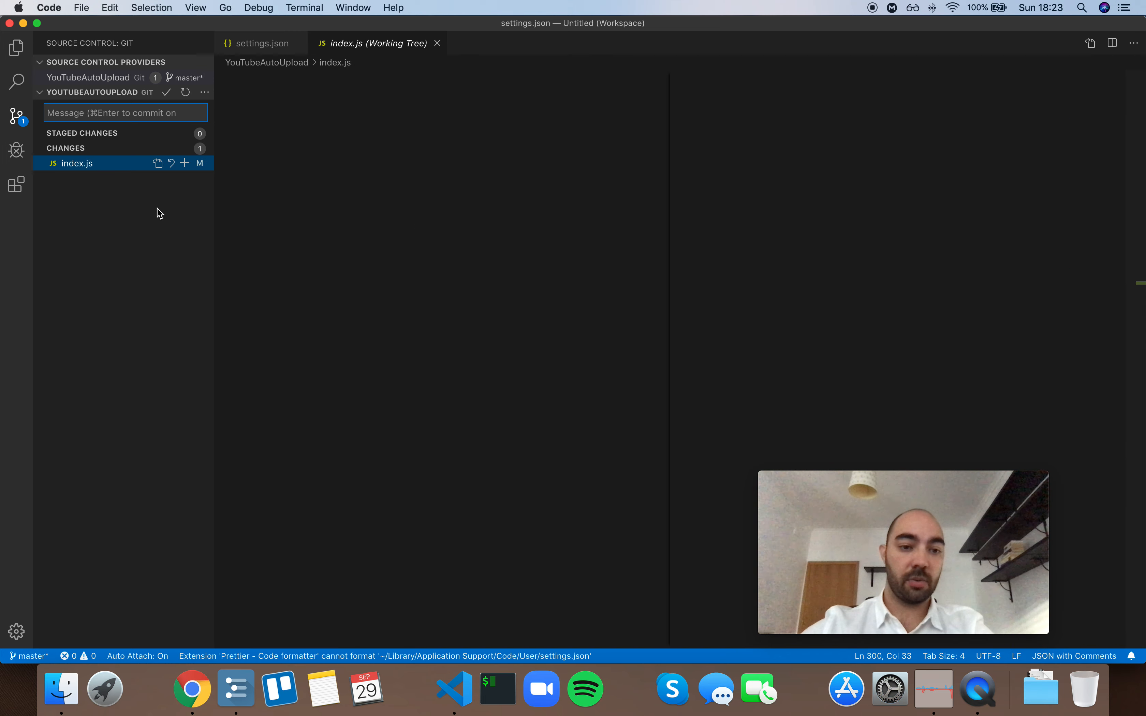
{"action": "left_click", "coordinate": [77, 163]}
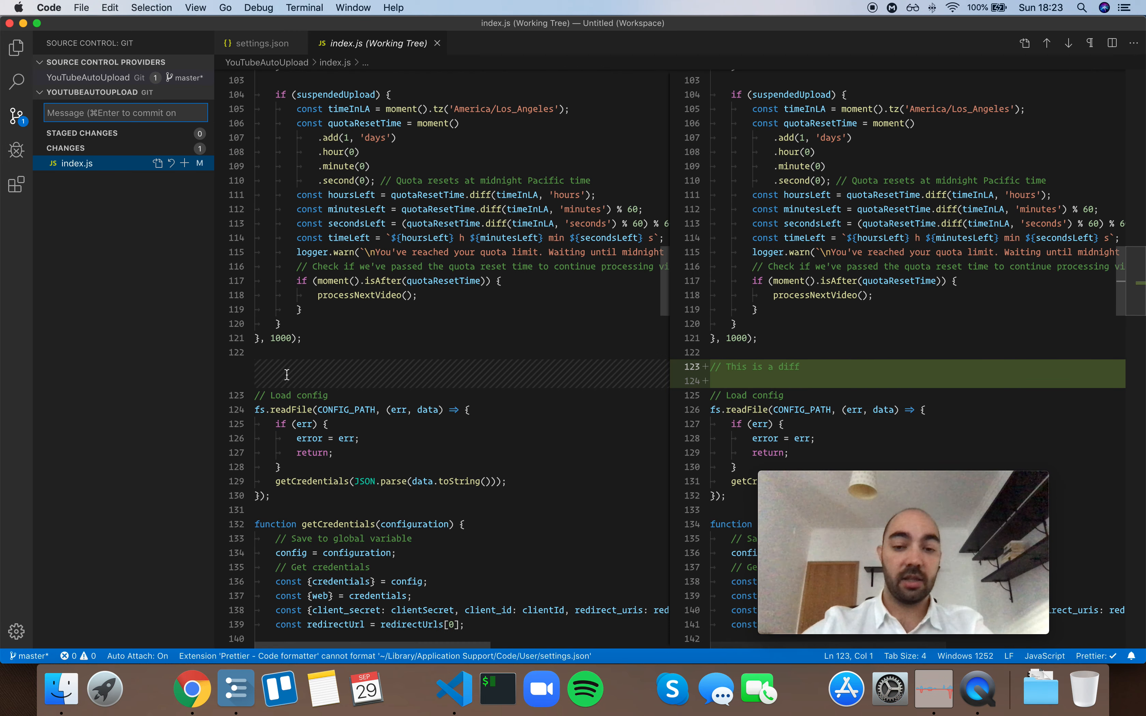
{"action": "left_click", "coordinate": [262, 43]}
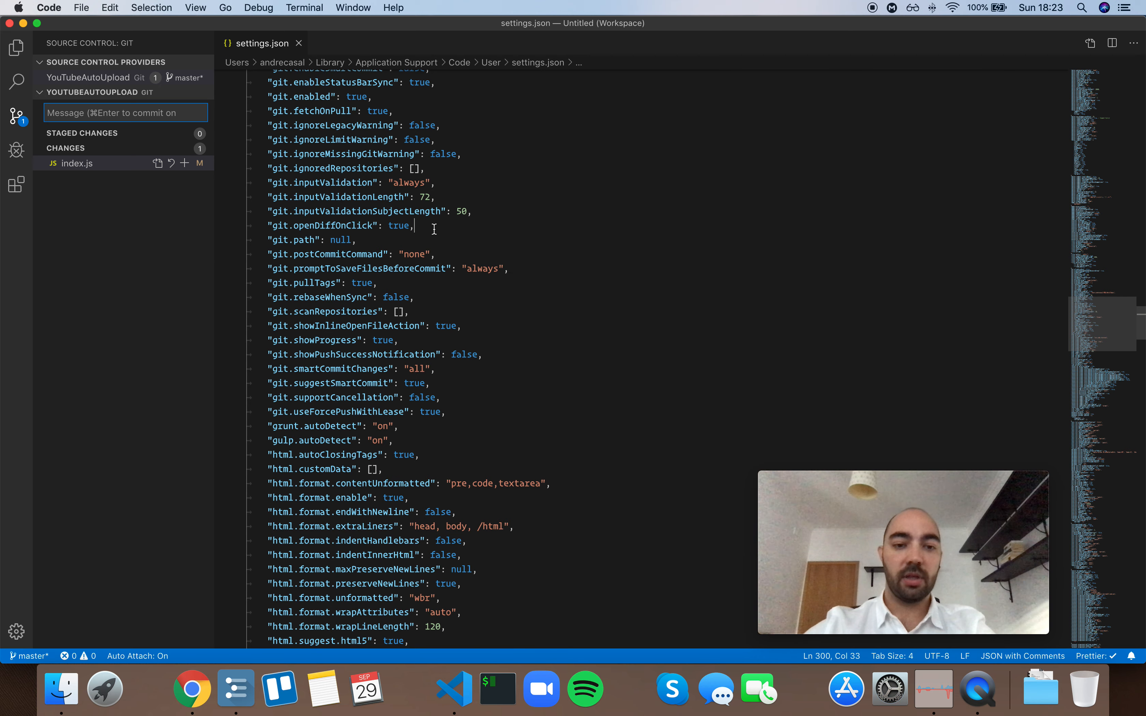